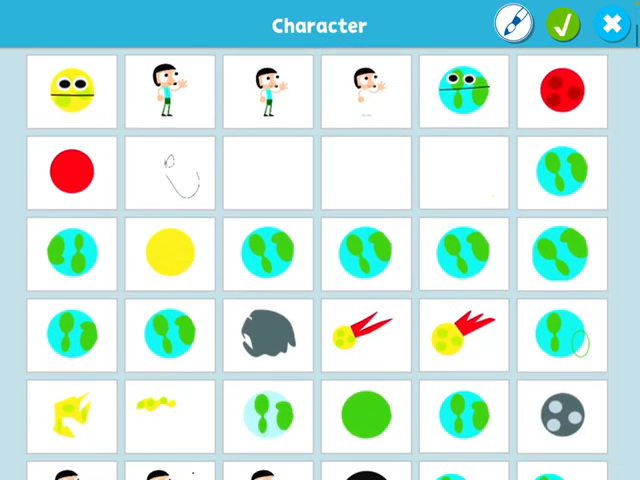
Scroll down the character library to find the yellow piece character
{"action": "scroll", "scroll_direction": "down", "scroll_amount": 3}
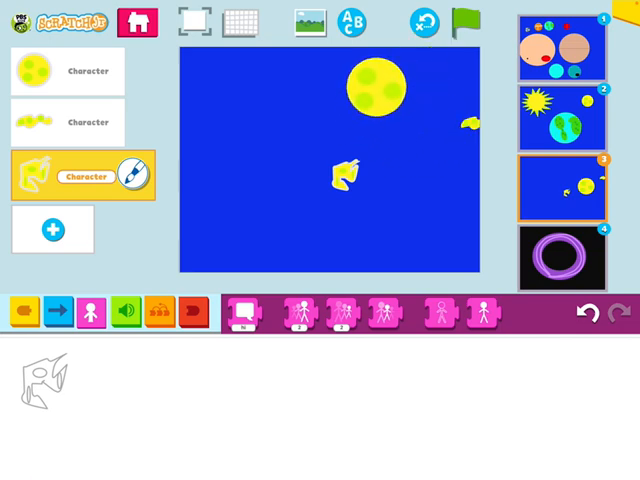
Move the big moon upper left, show the grid, and reposition the yellow piece near the top
{"action": "left_click_drag", "start_coordinate": [375, 90], "coordinate": [235, 100]}
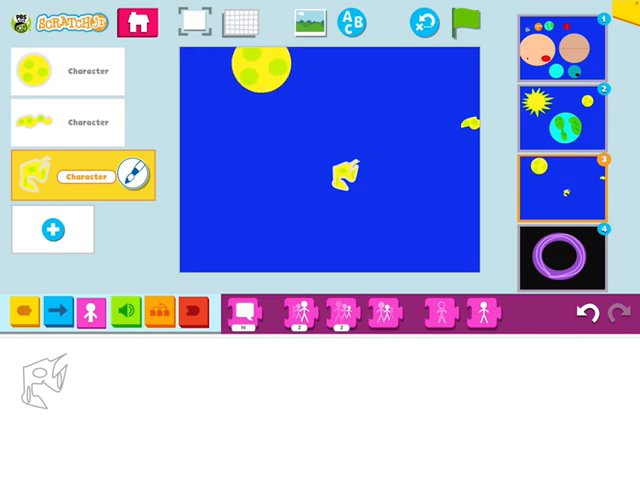
{"action": "left_click", "coordinate": [237, 18]}
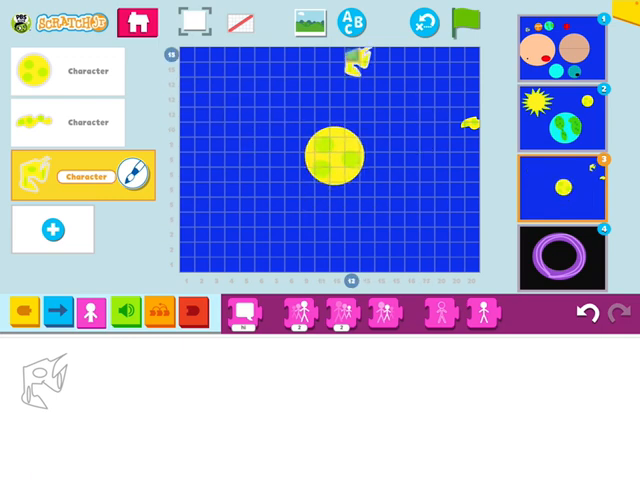
{"action": "left_click_drag", "start_coordinate": [355, 65], "coordinate": [270, 155]}
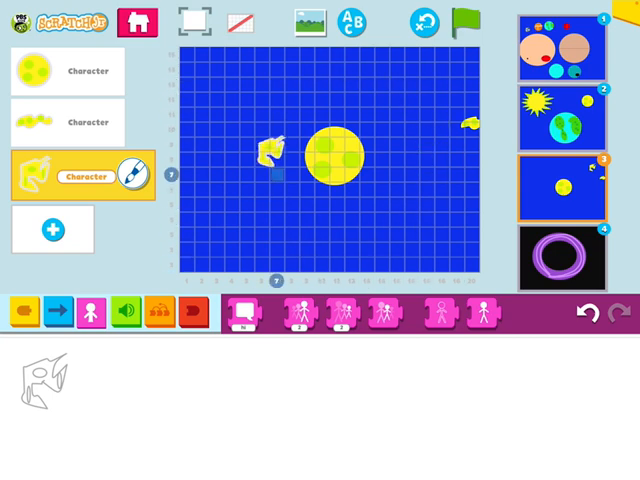
{"action": "left_click_drag", "start_coordinate": [275, 150], "coordinate": [285, 190]}
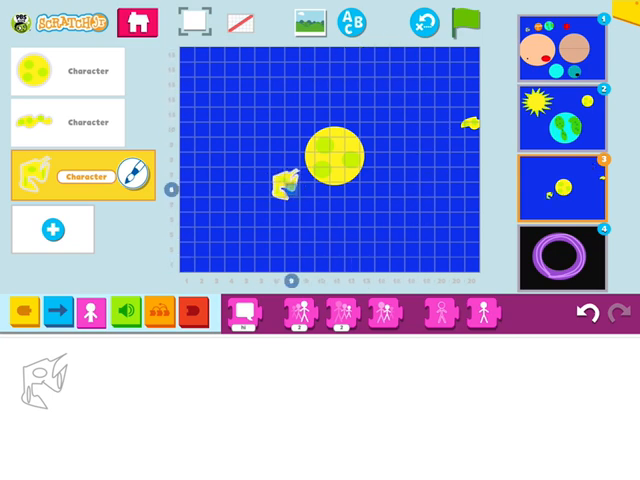
{"action": "left_click_drag", "start_coordinate": [285, 185], "coordinate": [375, 65]}
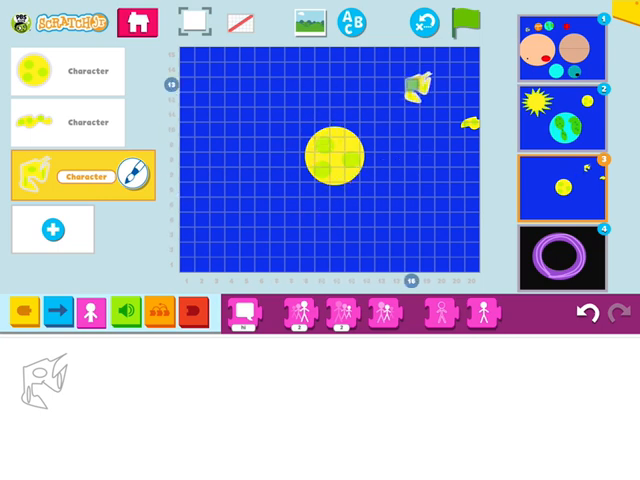
{"action": "left_click", "coordinate": [238, 22]}
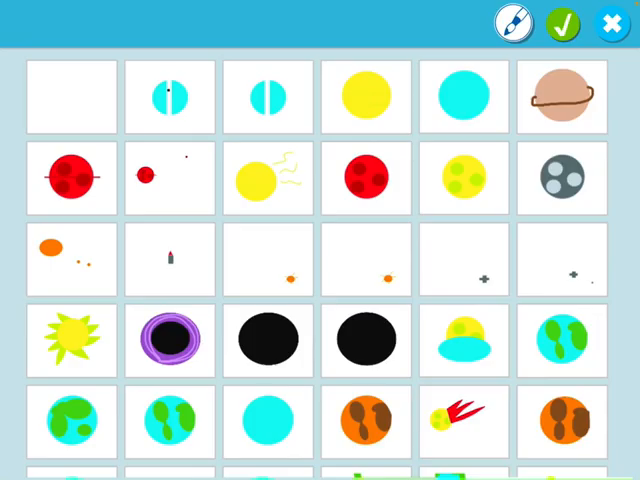
Choose the yellow moon from the library and add it to page 3
{"action": "left_click", "coordinate": [463, 178]}
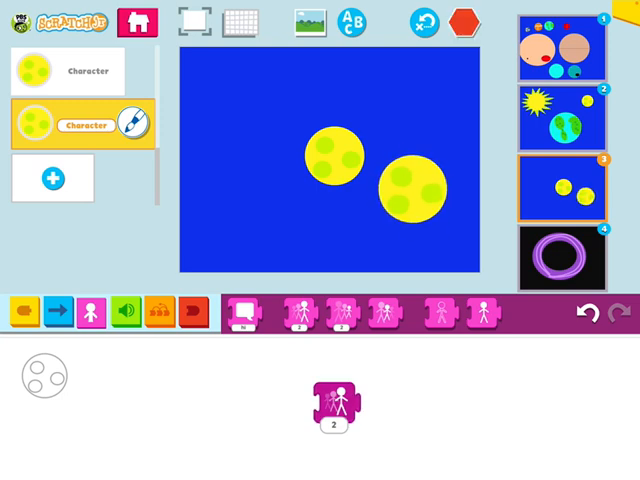
{"action": "left_click", "coordinate": [449, 22]}
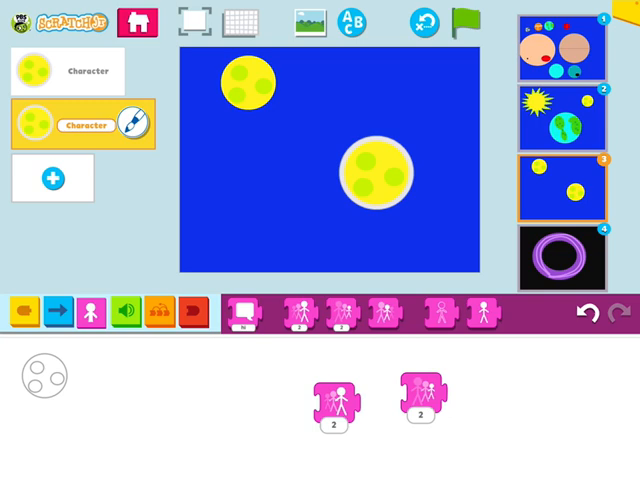
Delete the Shrink block from the moon's script and test-run its Grow block
{"action": "left_click", "coordinate": [375, 175]}
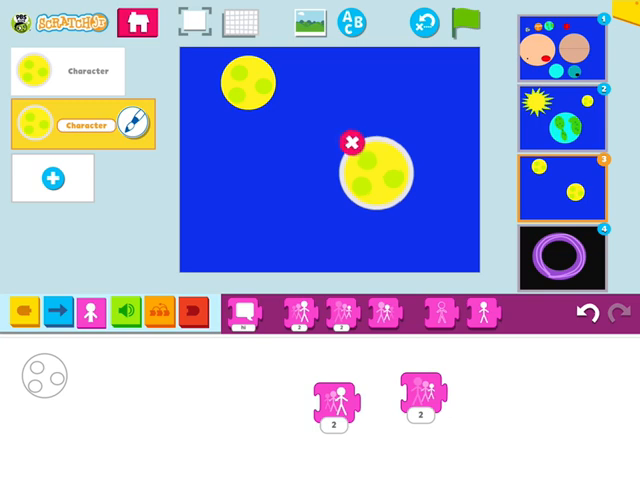
{"action": "left_click", "coordinate": [349, 145]}
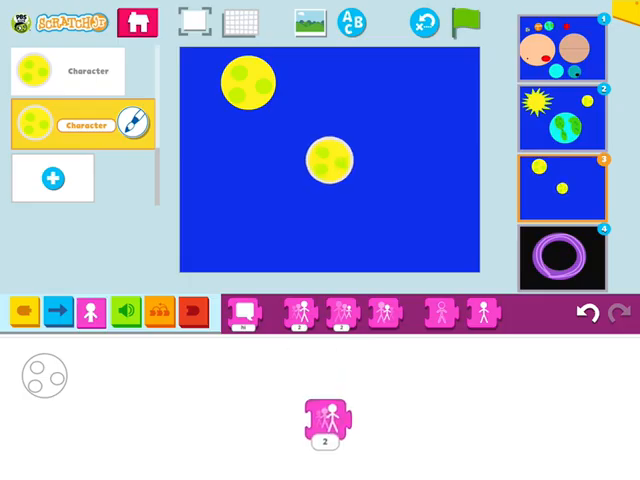
{"action": "left_click", "coordinate": [460, 20]}
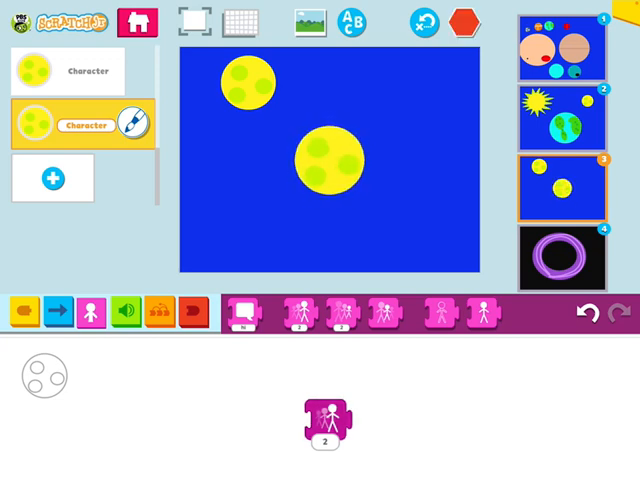
{"action": "left_click", "coordinate": [449, 22]}
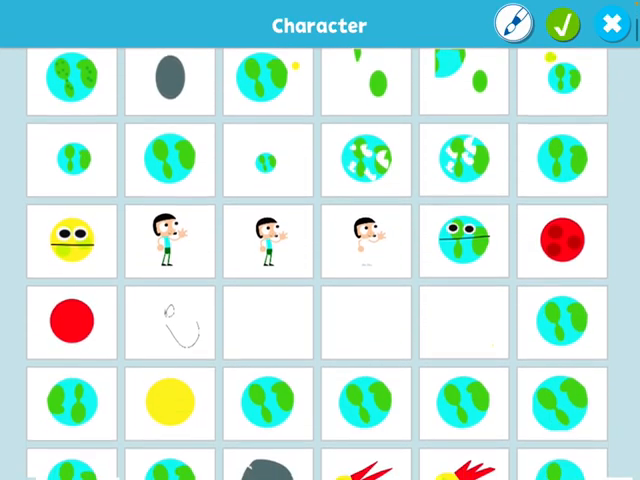
Scroll the library and add the teal planet with the black spot
{"action": "scroll", "scroll_direction": "down", "scroll_amount": 3}
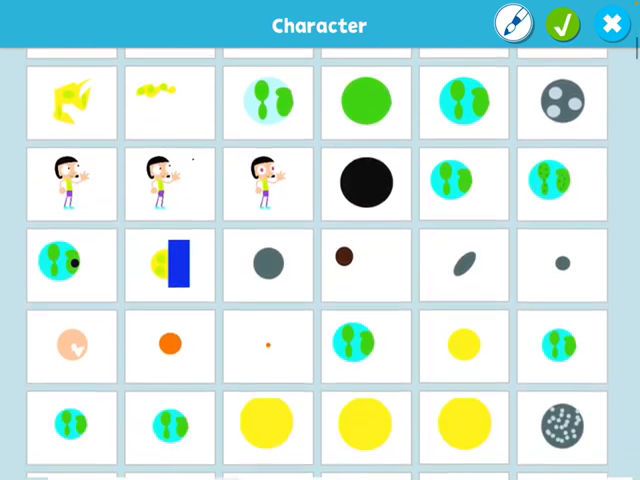
{"action": "scroll", "scroll_direction": "down", "scroll_amount": 3}
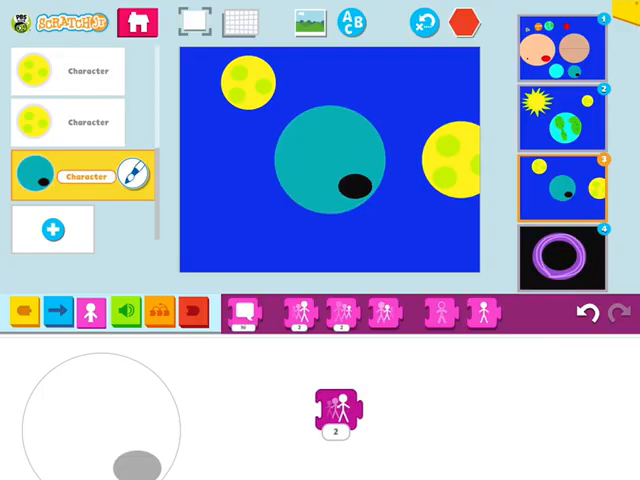
{"action": "left_click", "coordinate": [457, 22]}
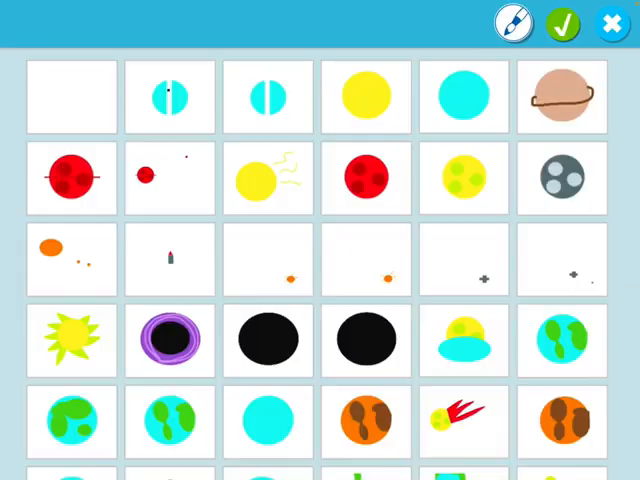
Scroll the library and add the peach heart character to page 3
{"action": "scroll", "scroll_direction": "down", "scroll_amount": 3}
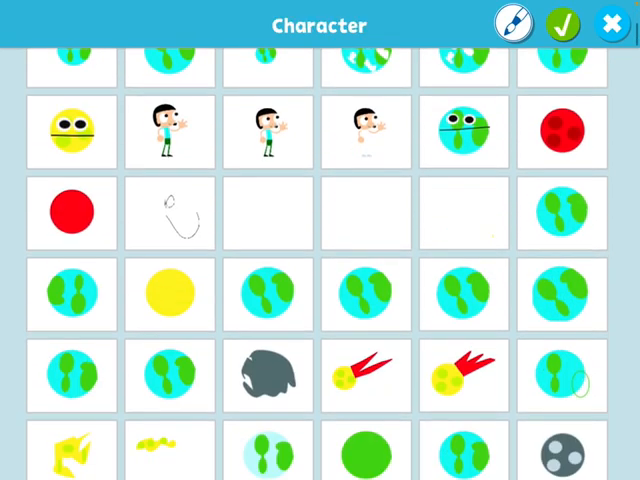
{"action": "scroll", "scroll_direction": "down", "scroll_amount": 3}
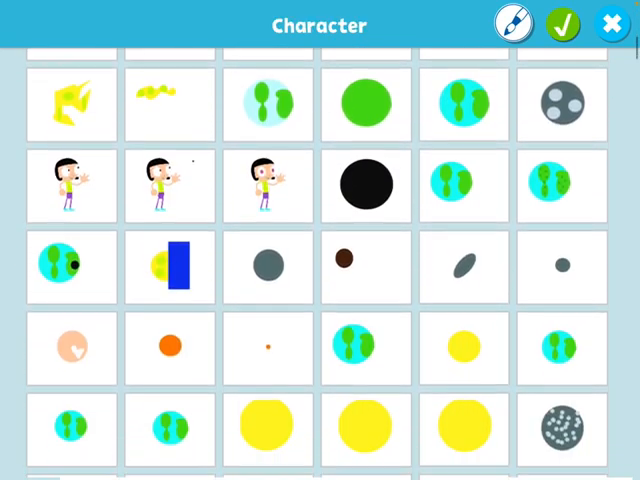
{"action": "scroll", "scroll_direction": "down", "scroll_amount": 3}
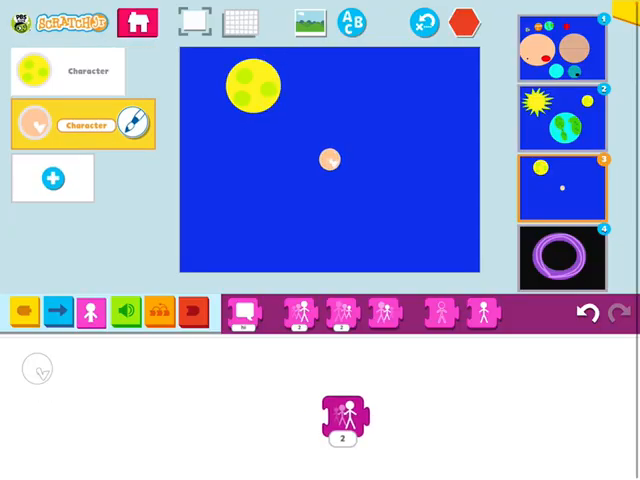
{"action": "left_click", "coordinate": [455, 22]}
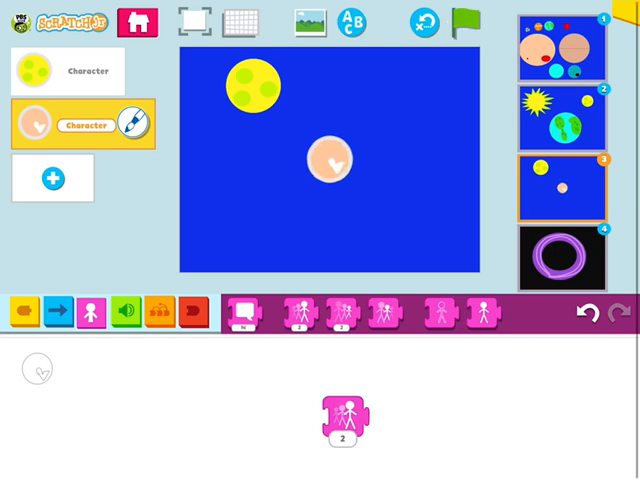
Move the heart toward the stage centre, shift the small moon down, then delete it
{"action": "left_click_drag", "start_coordinate": [335, 160], "coordinate": [310, 95]}
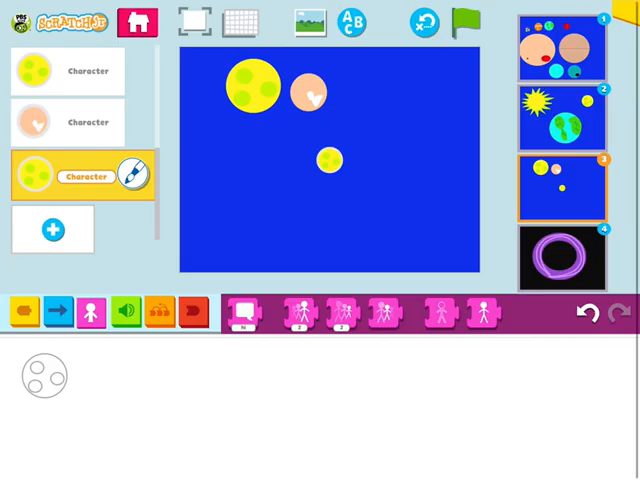
{"action": "left_click_drag", "start_coordinate": [330, 160], "coordinate": [340, 94]}
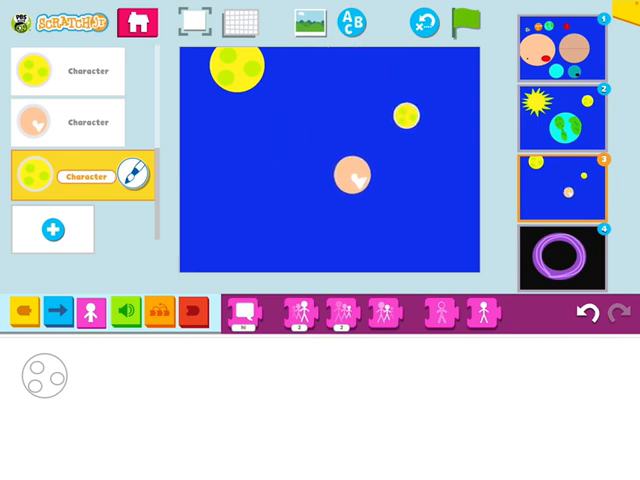
{"action": "left_click_drag", "start_coordinate": [352, 175], "coordinate": [460, 158]}
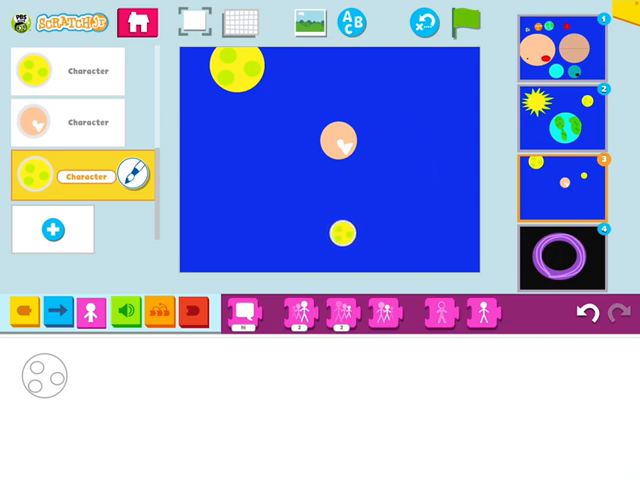
{"action": "left_click", "coordinate": [343, 232]}
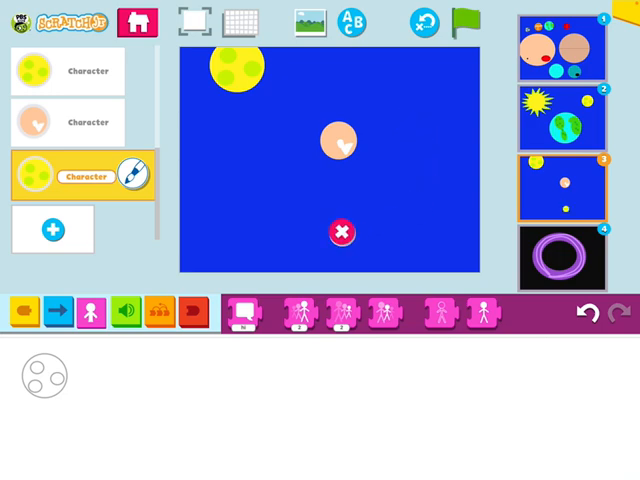
{"action": "left_click", "coordinate": [341, 231]}
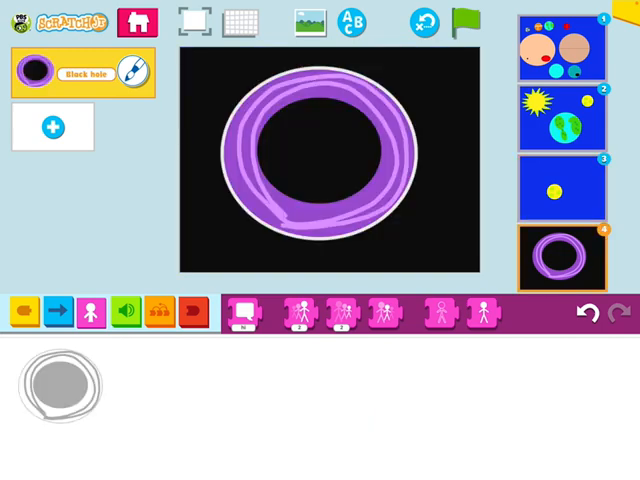
Return to page 3 from its thumbnail in the right-hand page list
{"action": "left_click", "coordinate": [562, 190]}
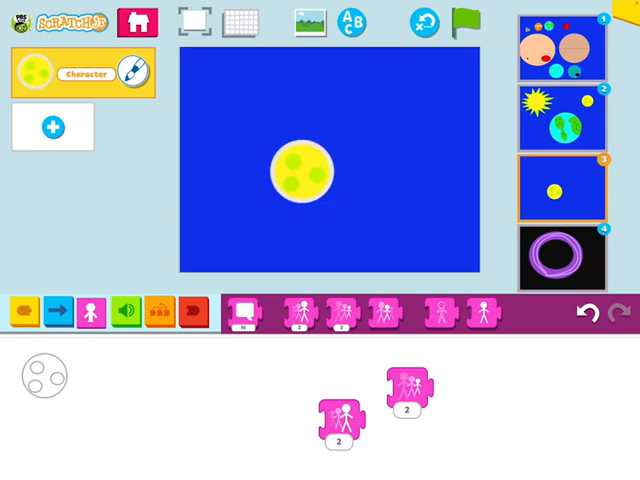